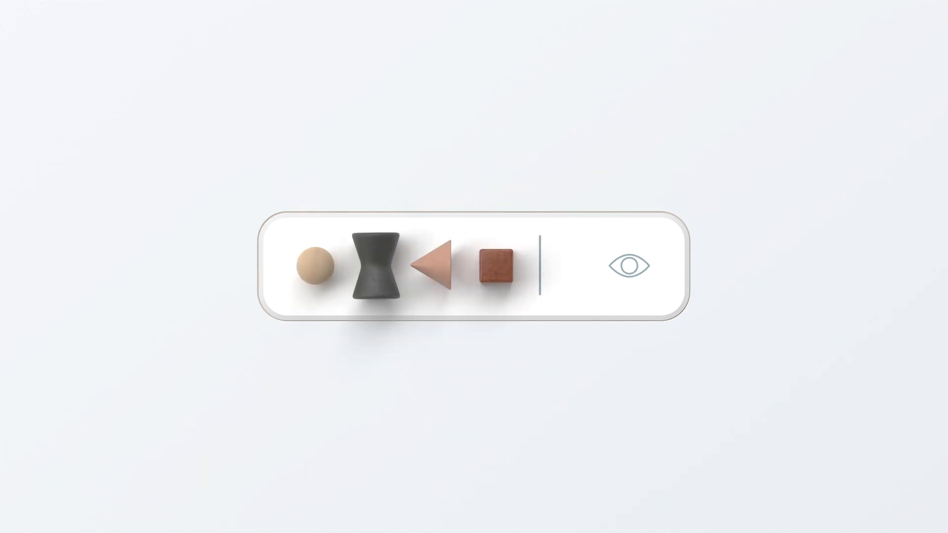
# Play the animation so four mixed shapes morph into five coloured spheres with a checkmark.
pyautogui.click(626, 265)
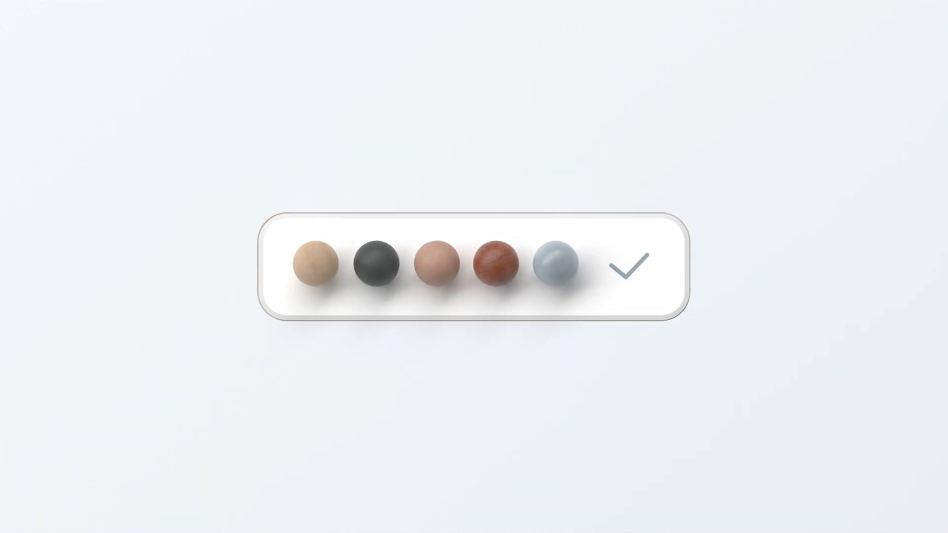